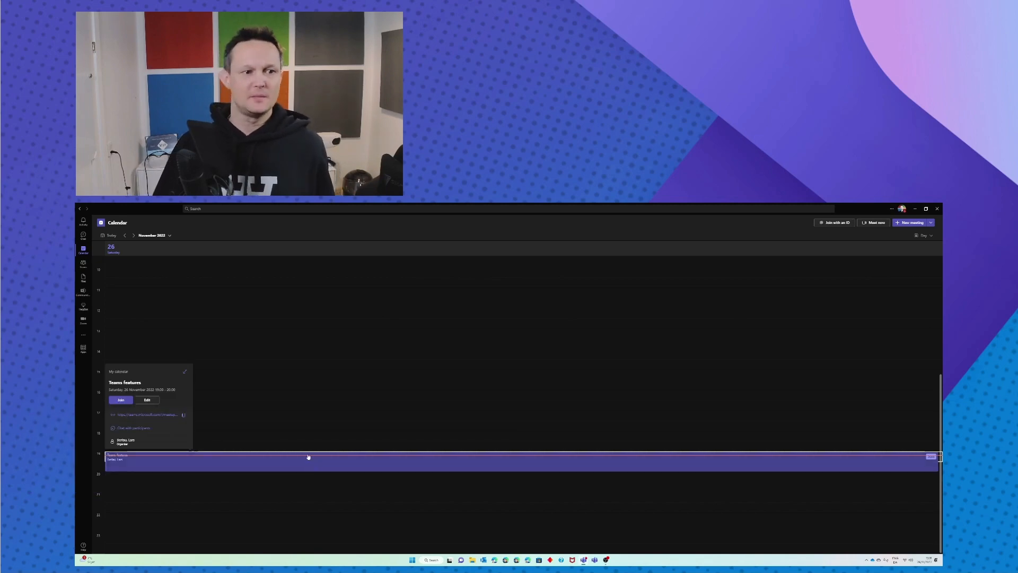
Join the 'Teams features' meeting with the camera on and computer audio off.
click(121, 400)
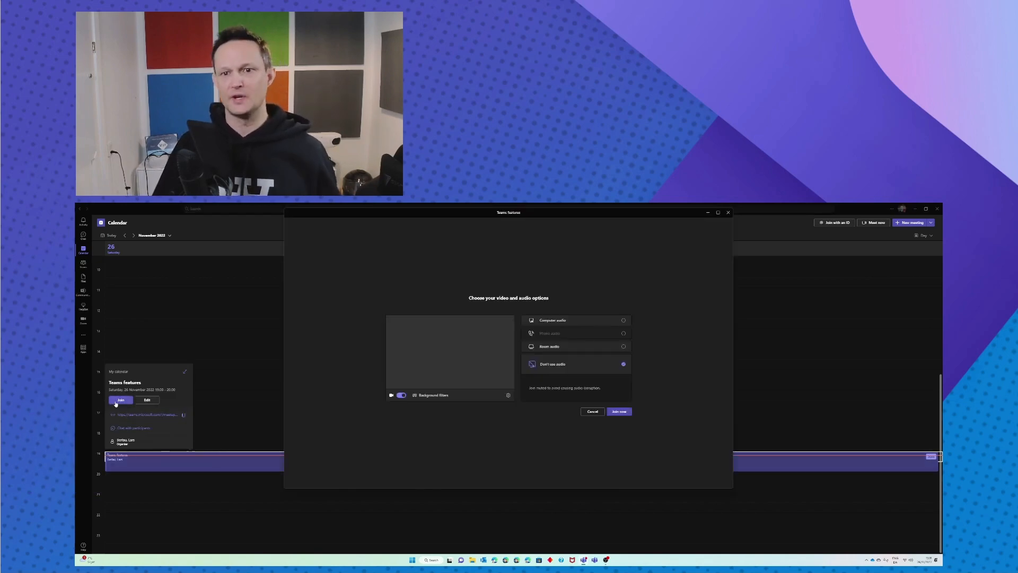
click(401, 395)
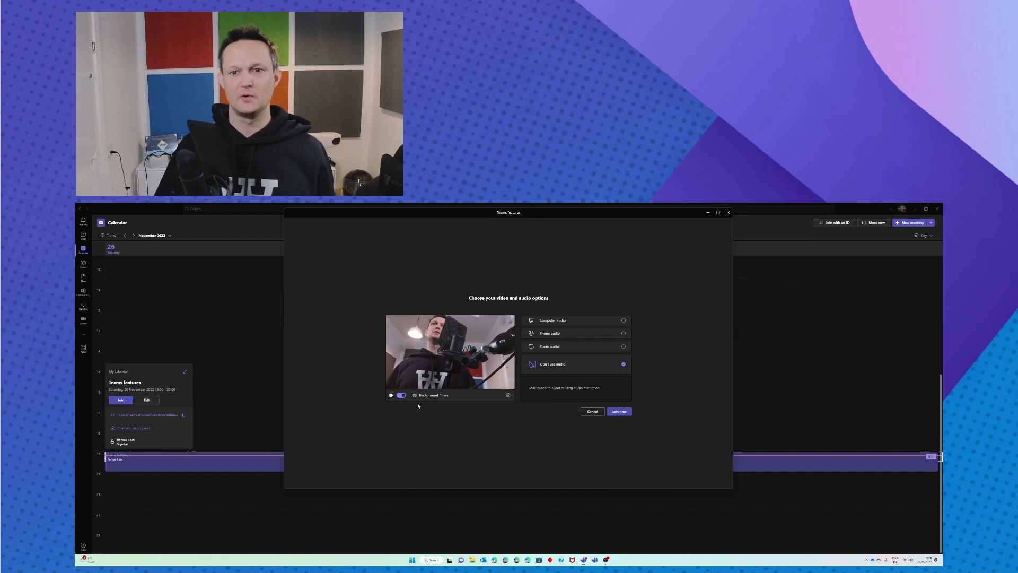
click(620, 411)
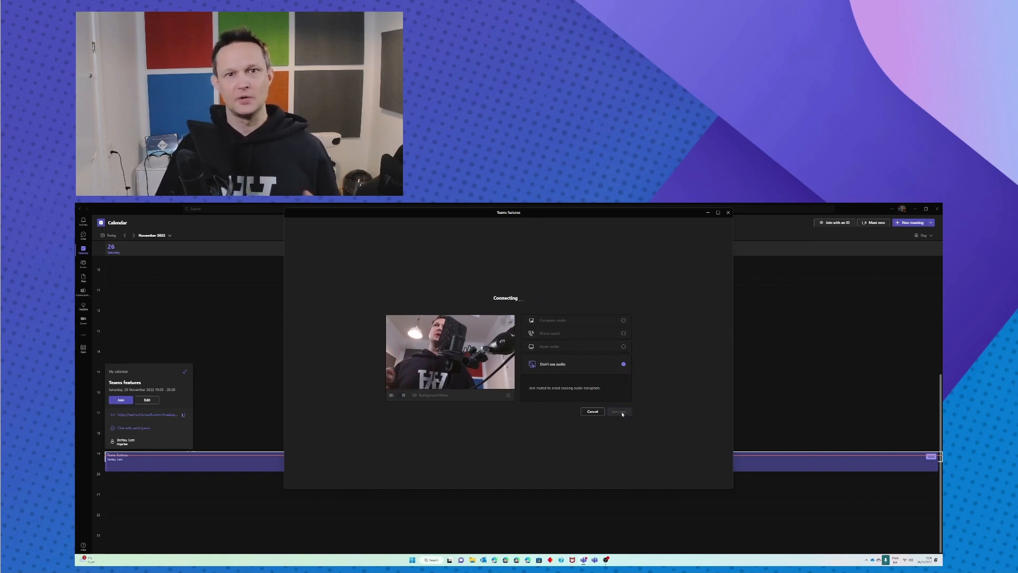
Once joined with video live, bring up the meeting toolbar's More options menu.
click(619, 412)
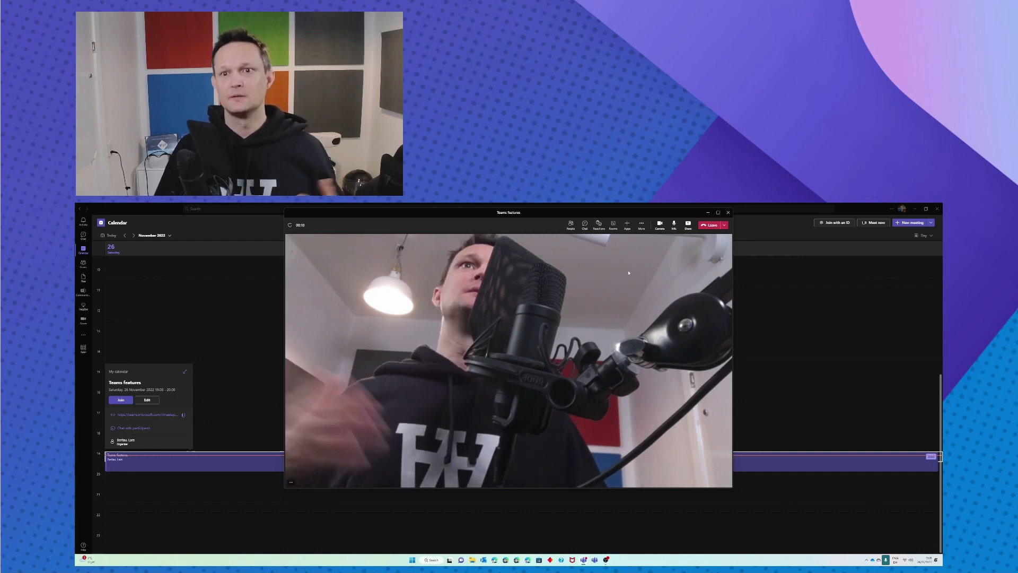
click(642, 225)
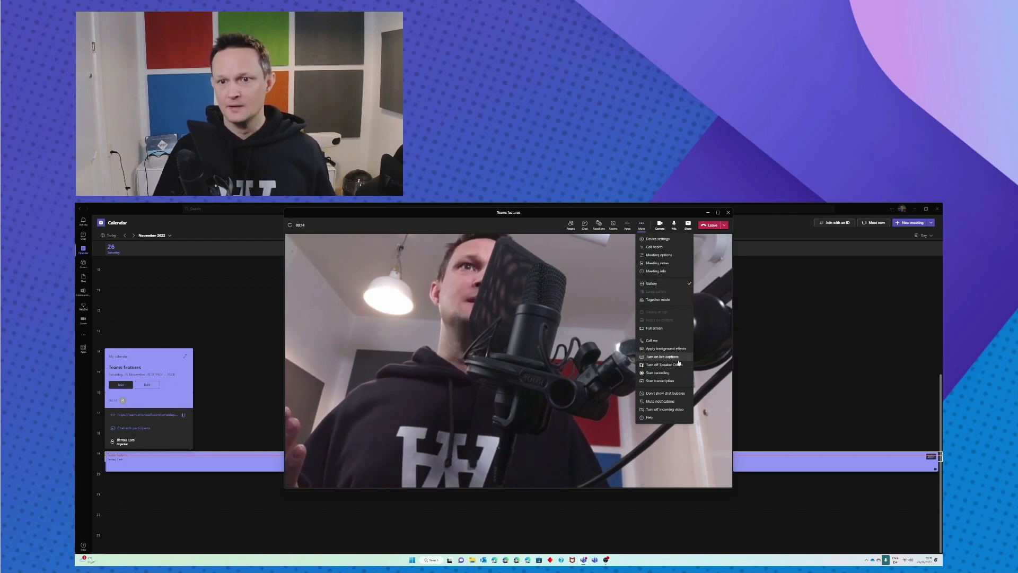
Turn on live captions beneath the video and return to the More options menu.
click(662, 356)
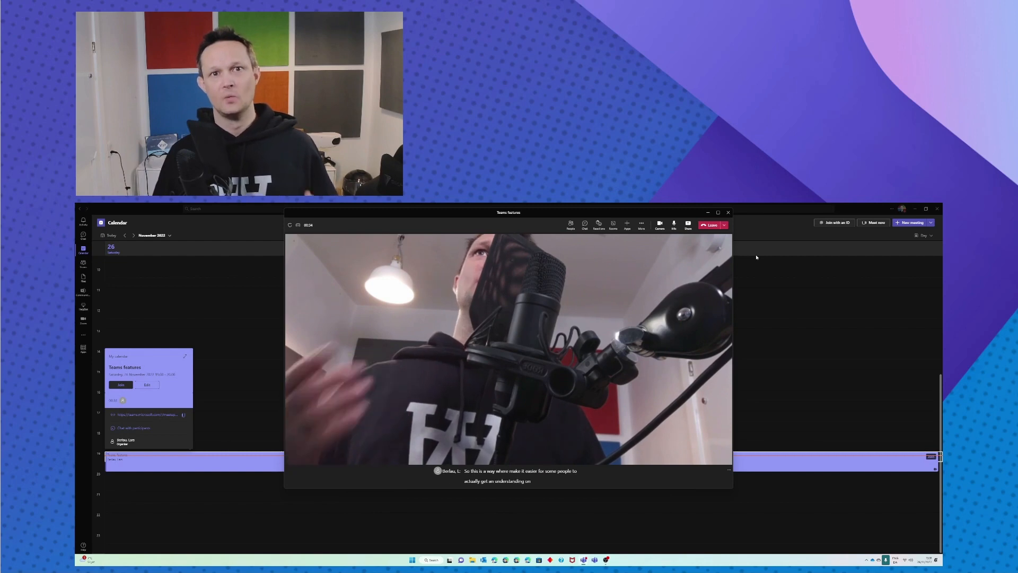
mouse_move(688, 225)
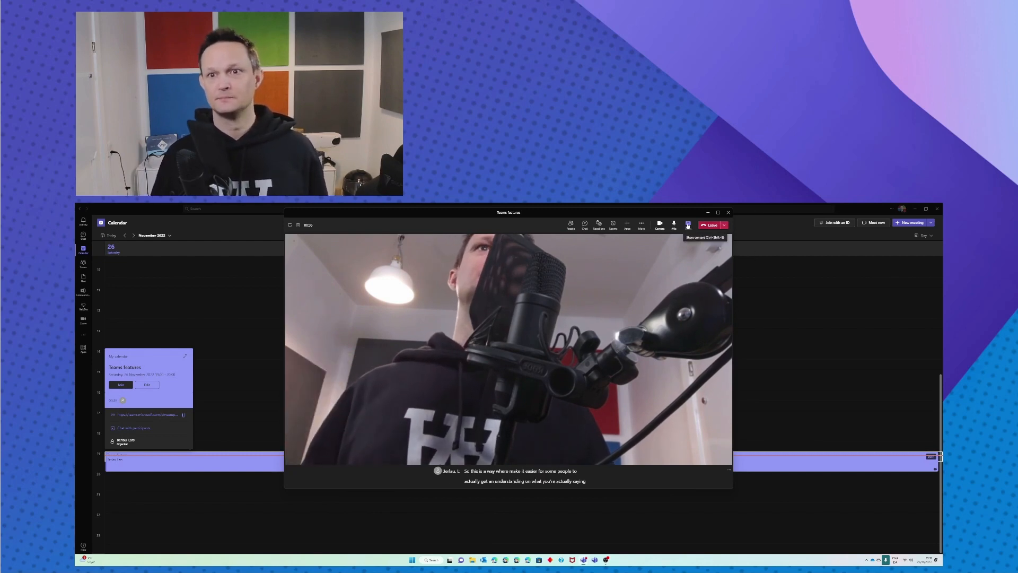
click(642, 224)
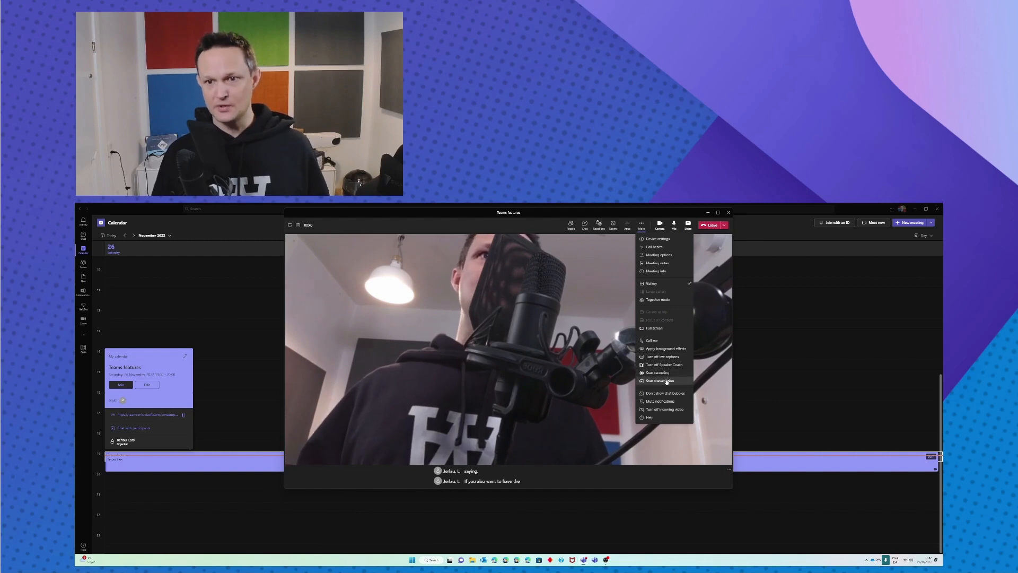
Start transcription with English (UK) confirmed as the spoken language.
click(659, 379)
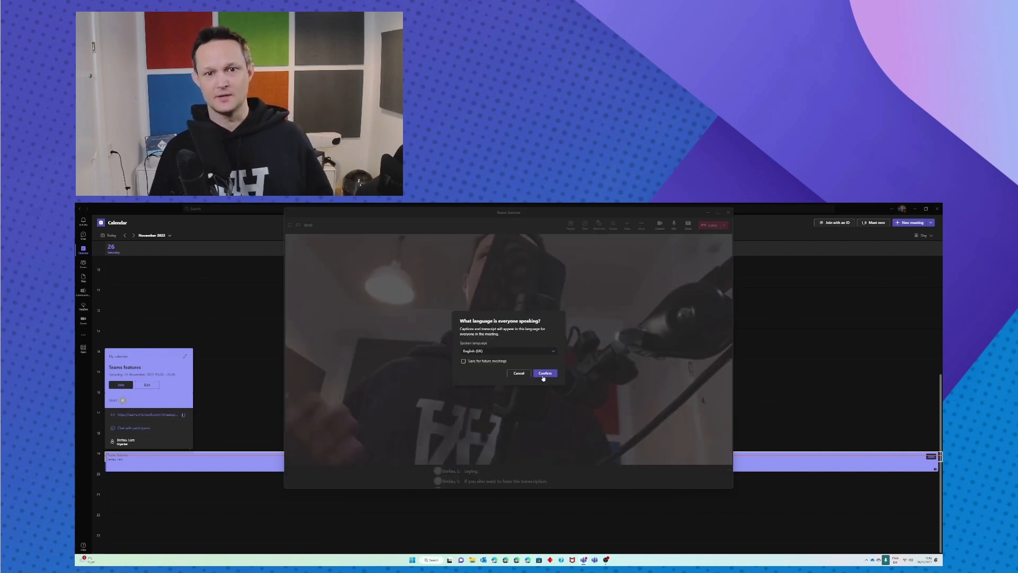
click(509, 350)
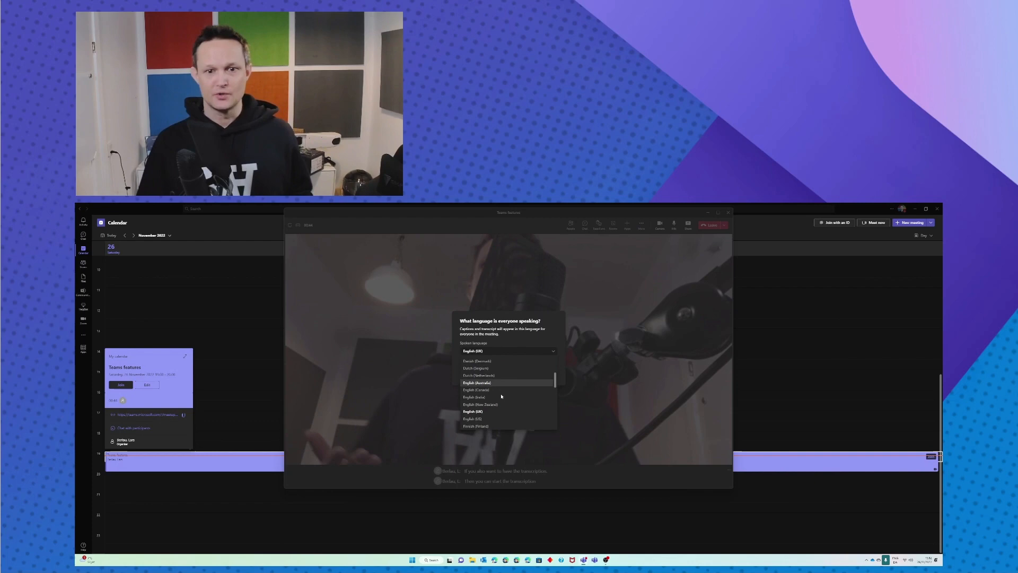
click(472, 419)
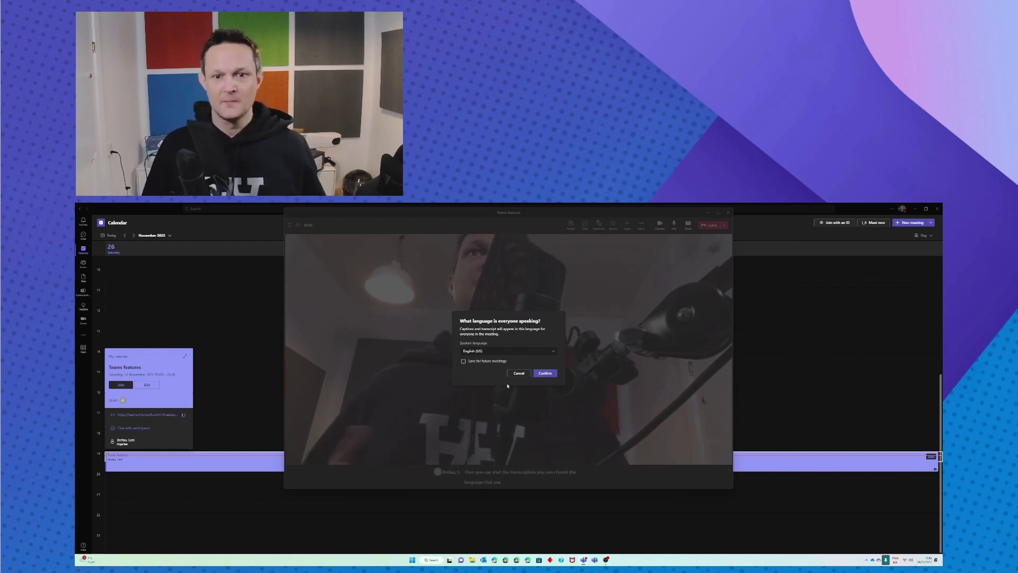
click(545, 373)
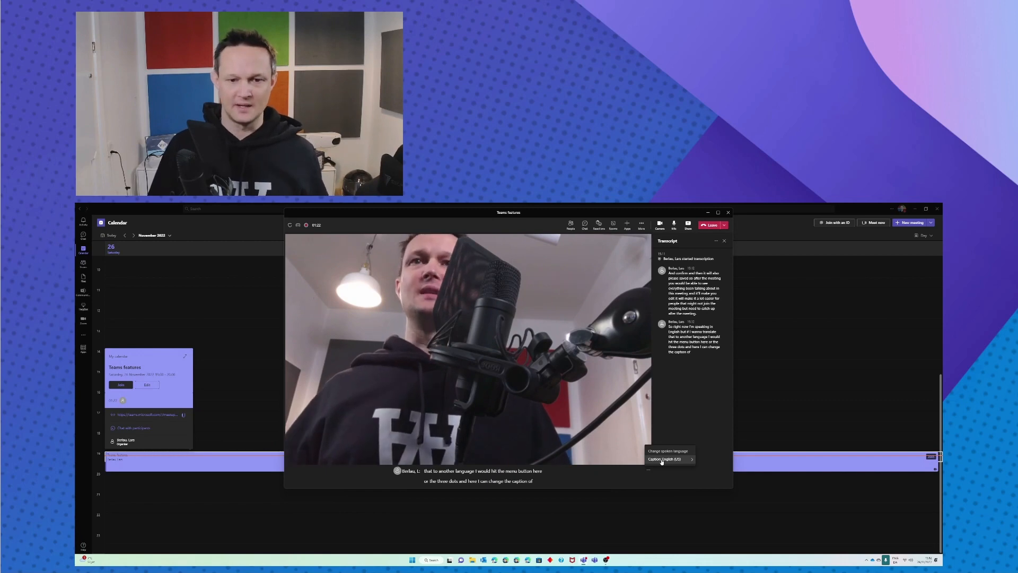
Set the caption language to Spanish so live captions are translated.
click(671, 459)
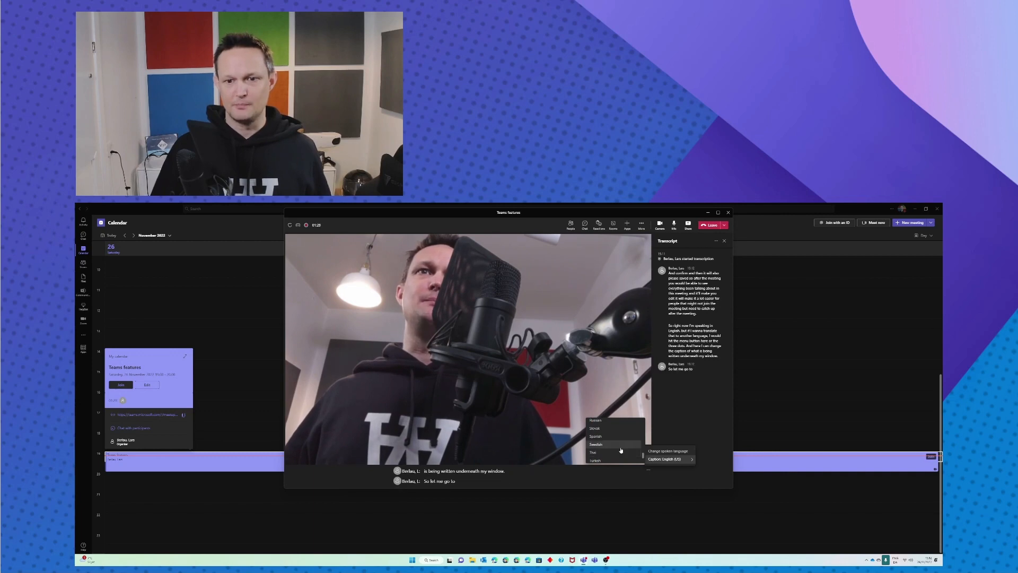
click(596, 436)
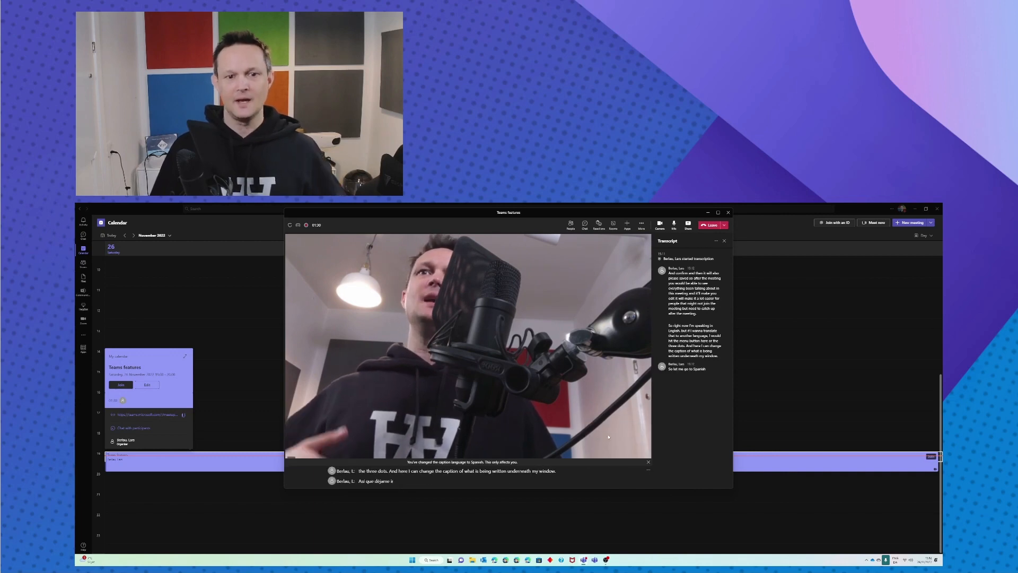